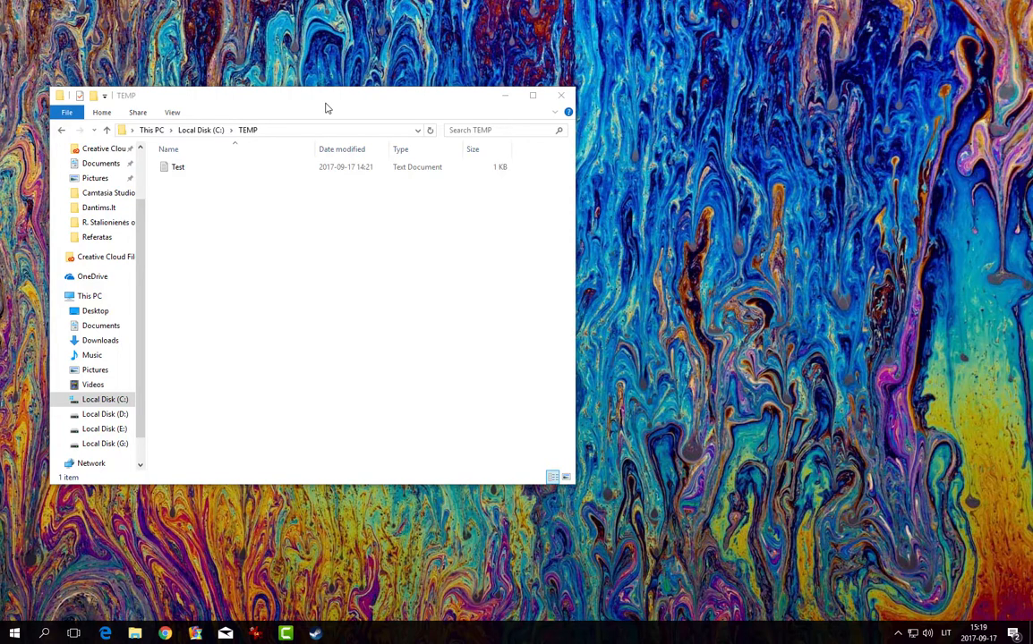
pyautogui.moveTo(572, 300)
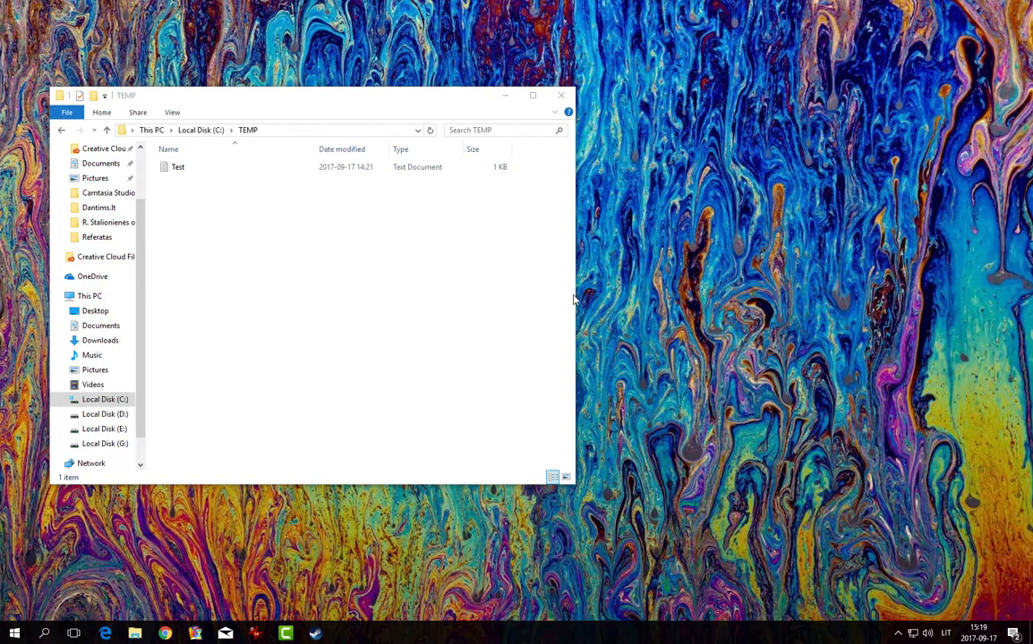
# Drag the File Explorer window's right edge inward so the TEMP folder window is narrower.
pyautogui.moveTo(573, 300); pyautogui.dragTo(492, 300)
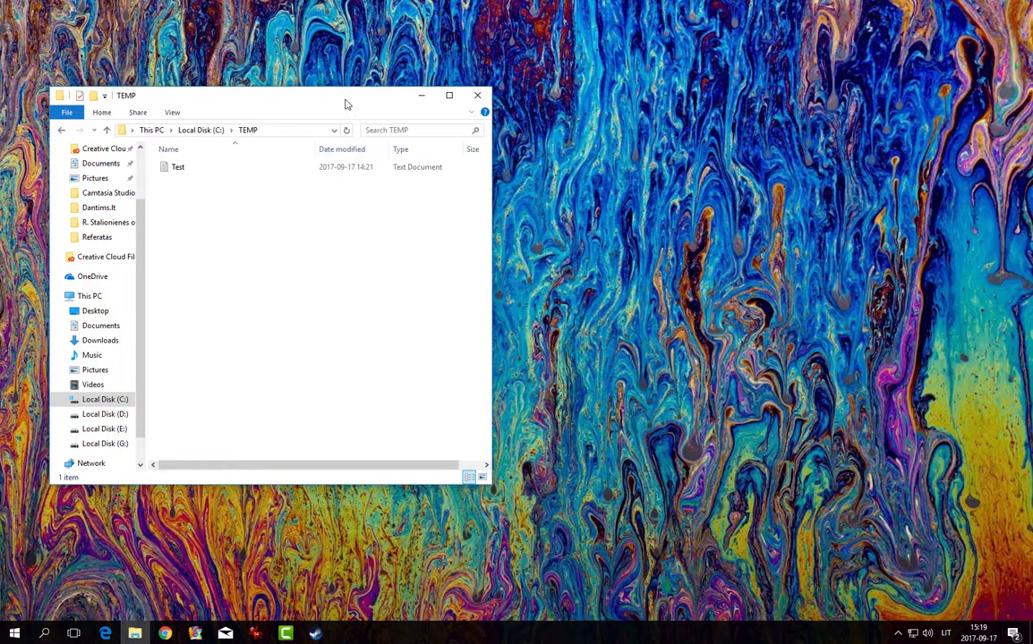
# Search 'netwo', go through Control Panel to Network Connections and view the Ethernet adapter.
pyautogui.click(45, 633)
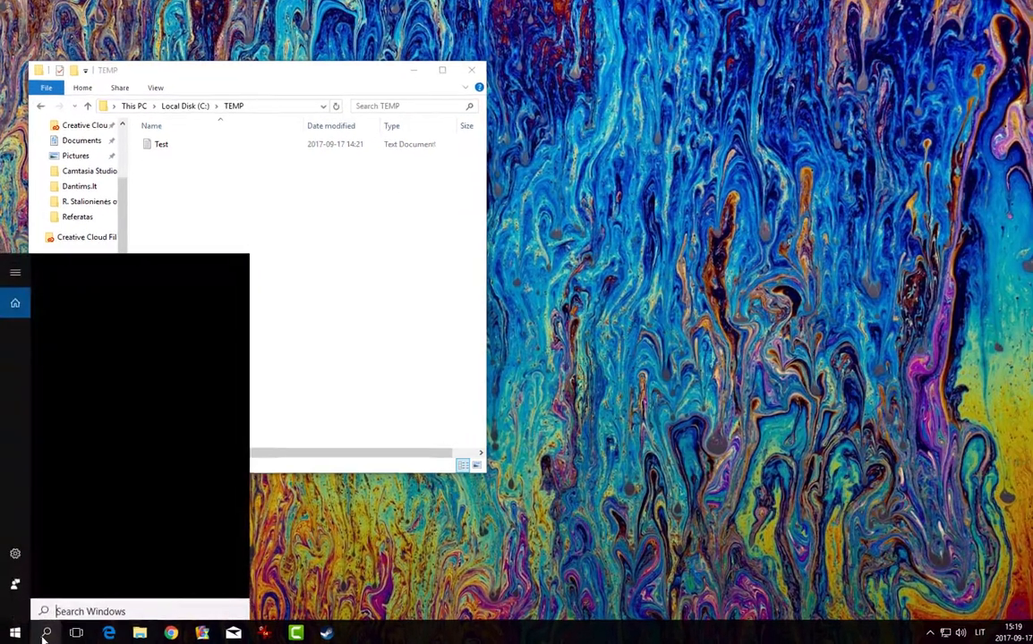
pyautogui.write('netwo')
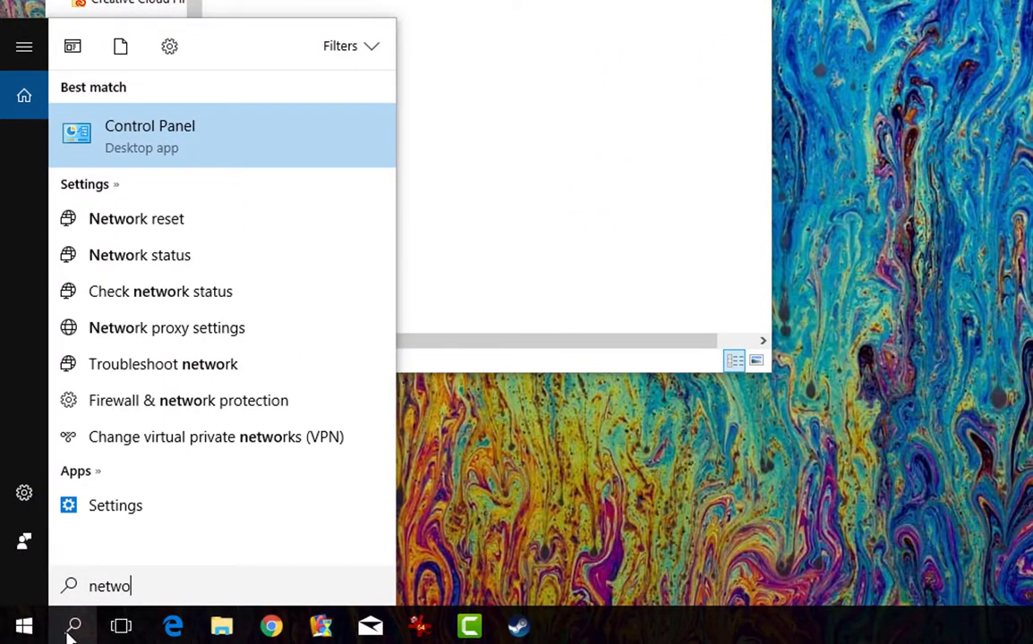
pyautogui.click(150, 136)
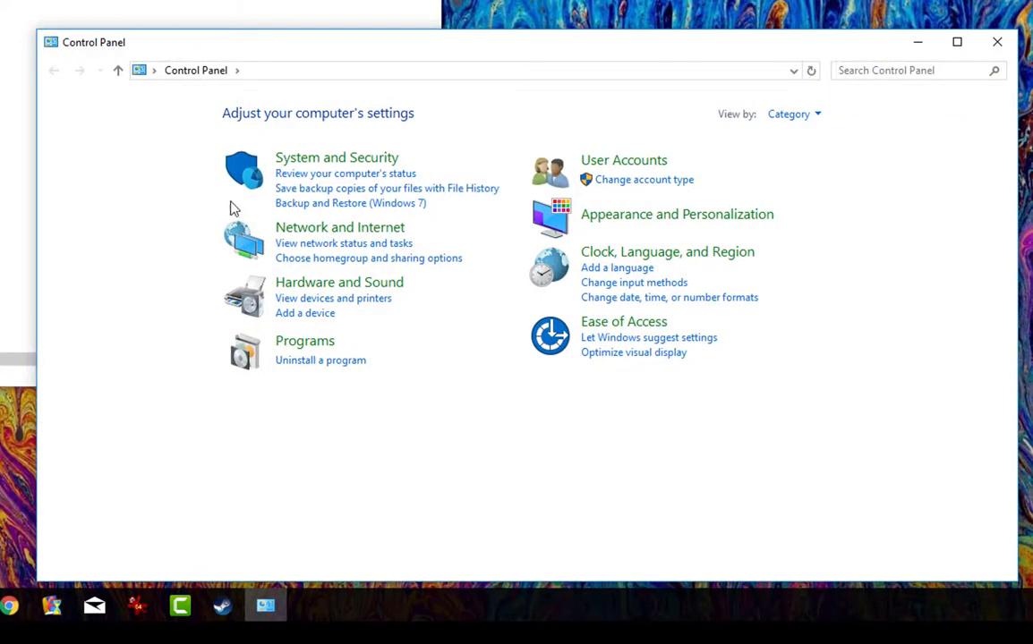
pyautogui.click(340, 225)
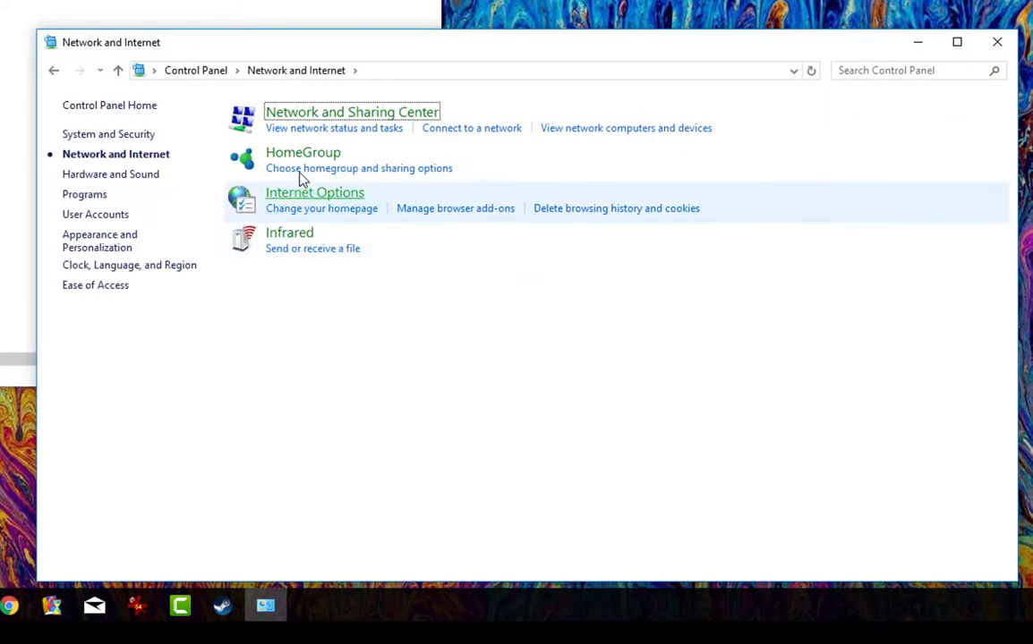
pyautogui.click(351, 111)
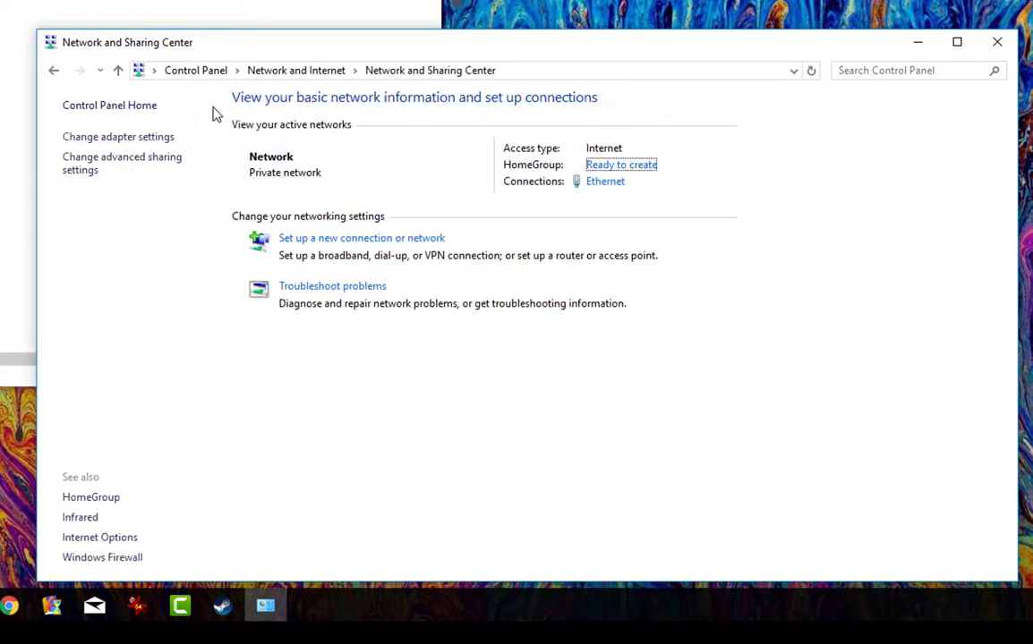
pyautogui.click(118, 136)
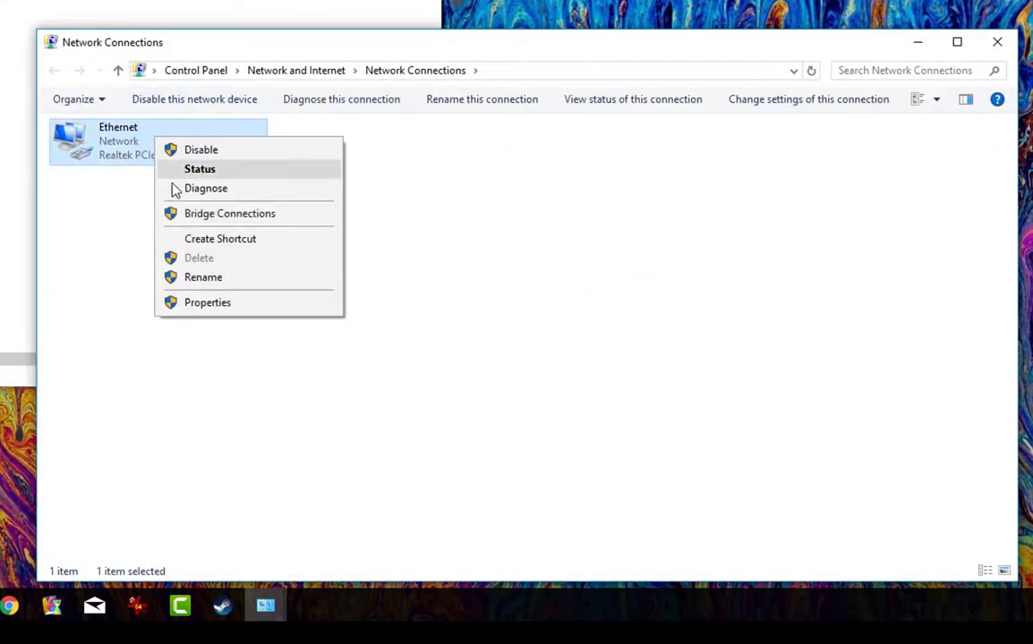
pyautogui.click(204, 276)
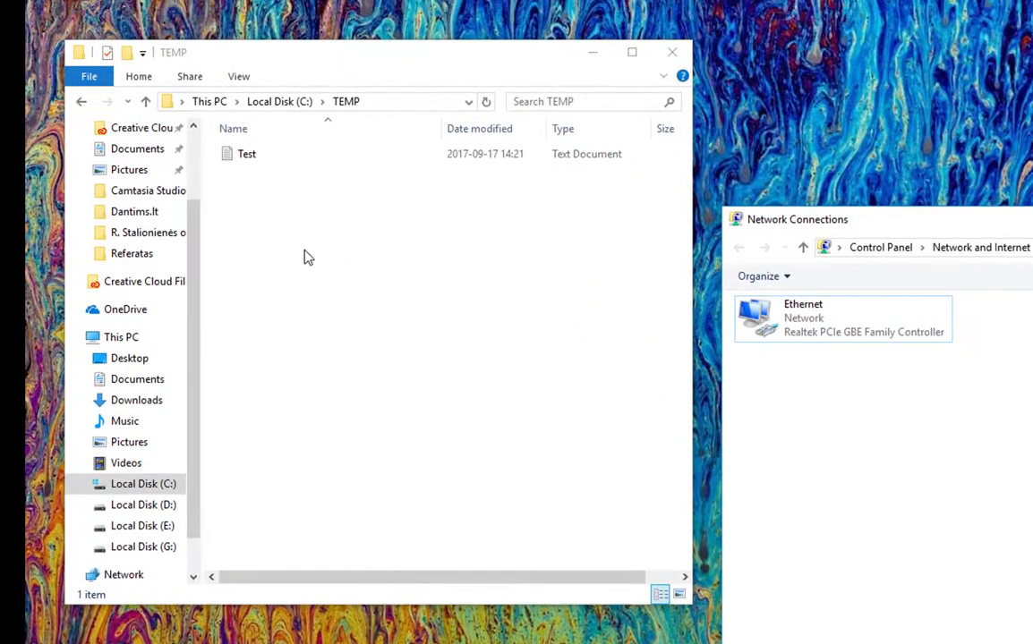
# Create a new text document in the TEMP folder's empty space and open it in Notepad.
pyautogui.rightClick(308, 258)
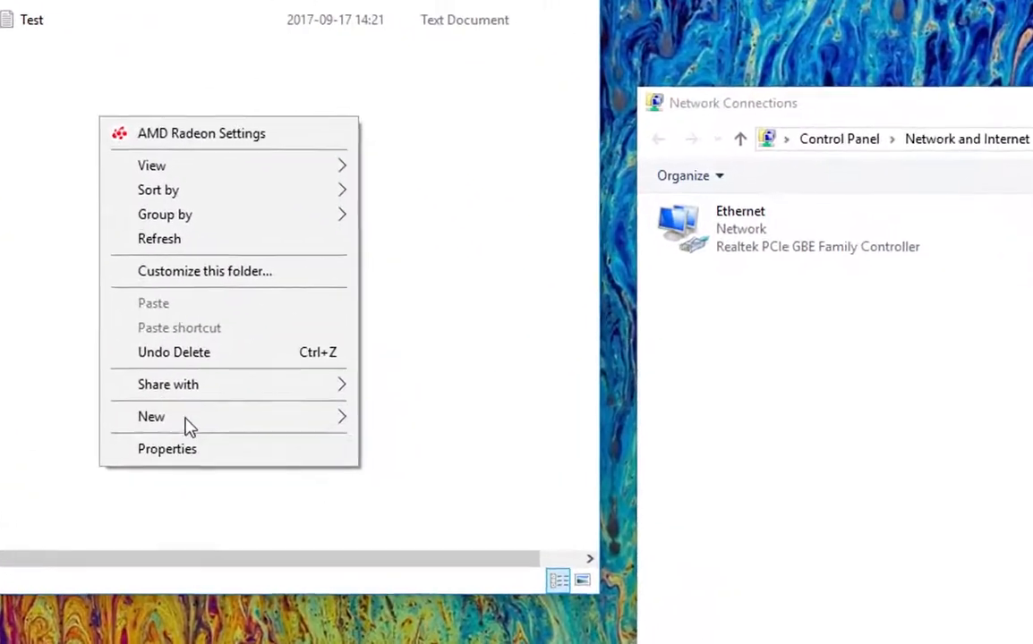
pyautogui.click(152, 415)
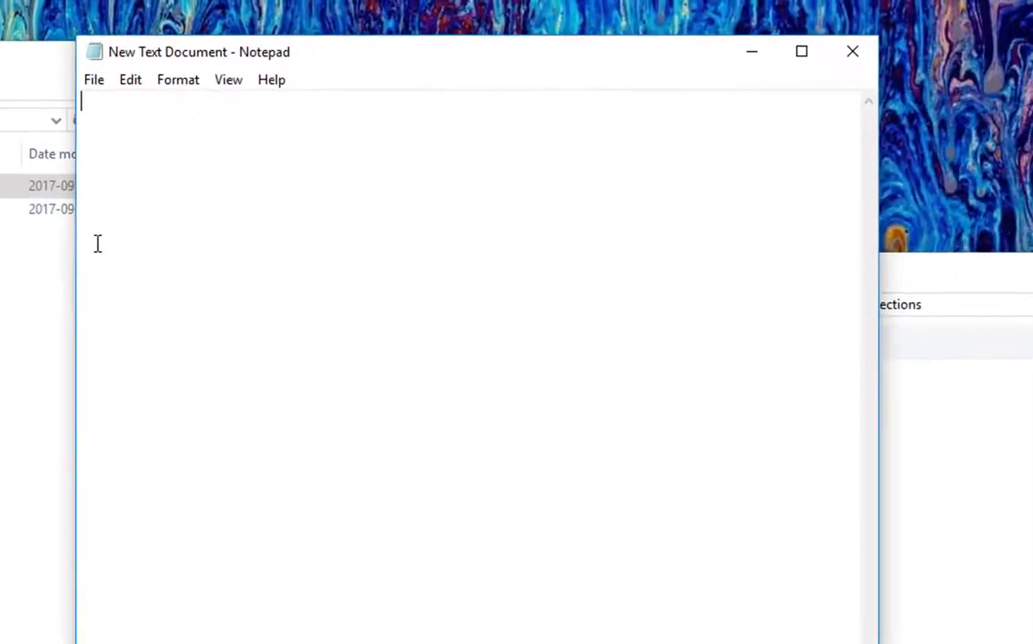
# Save the document in TEMP as 'Restart.' with Save as type set to All Files.
pyautogui.click(93, 79)
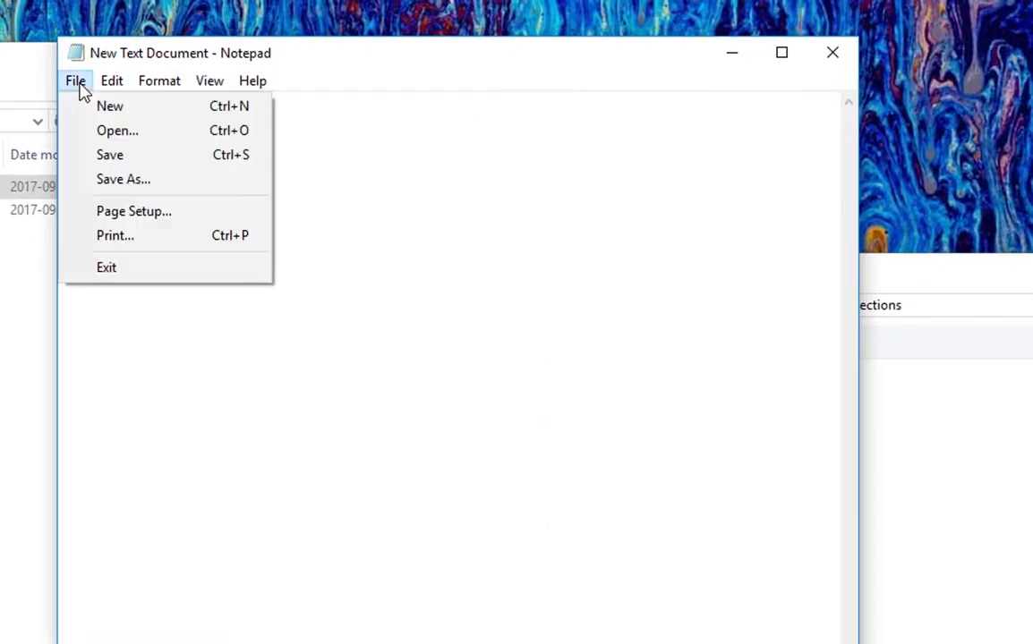
pyautogui.click(121, 179)
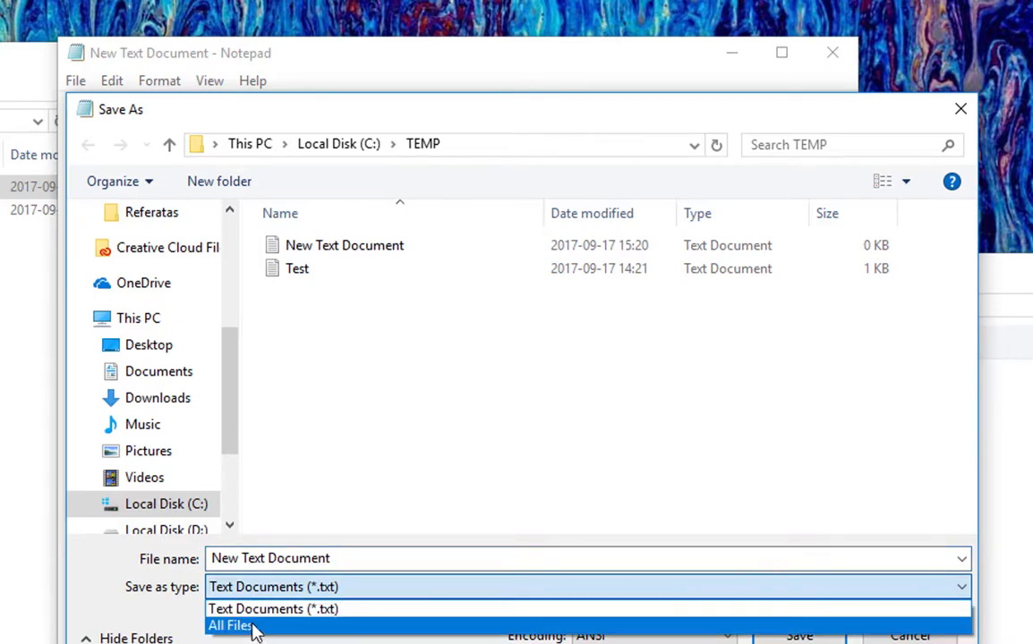
pyautogui.click(229, 626)
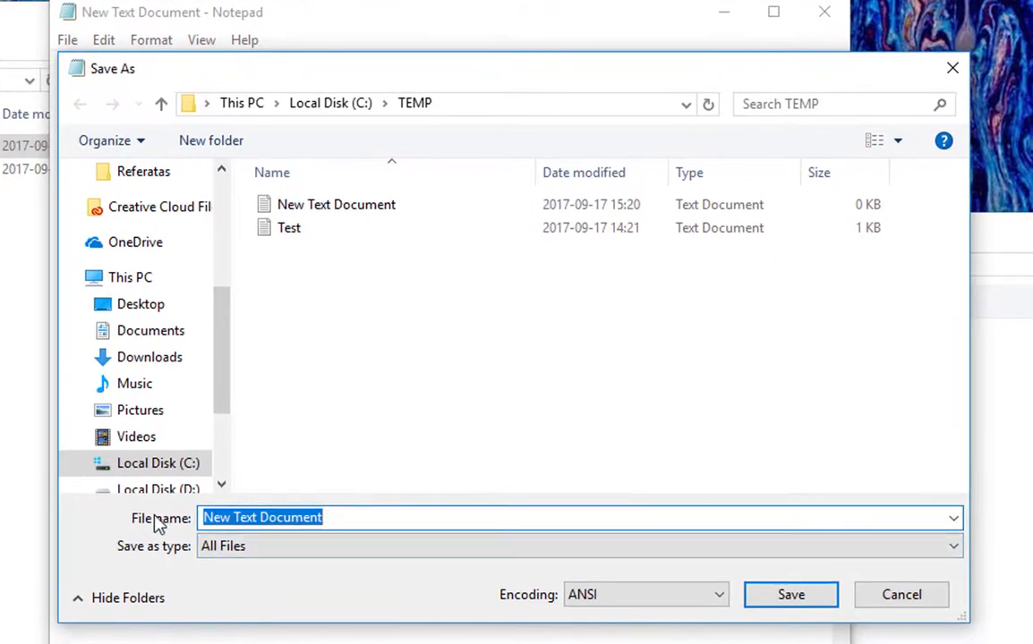
pyautogui.write('Restart.')
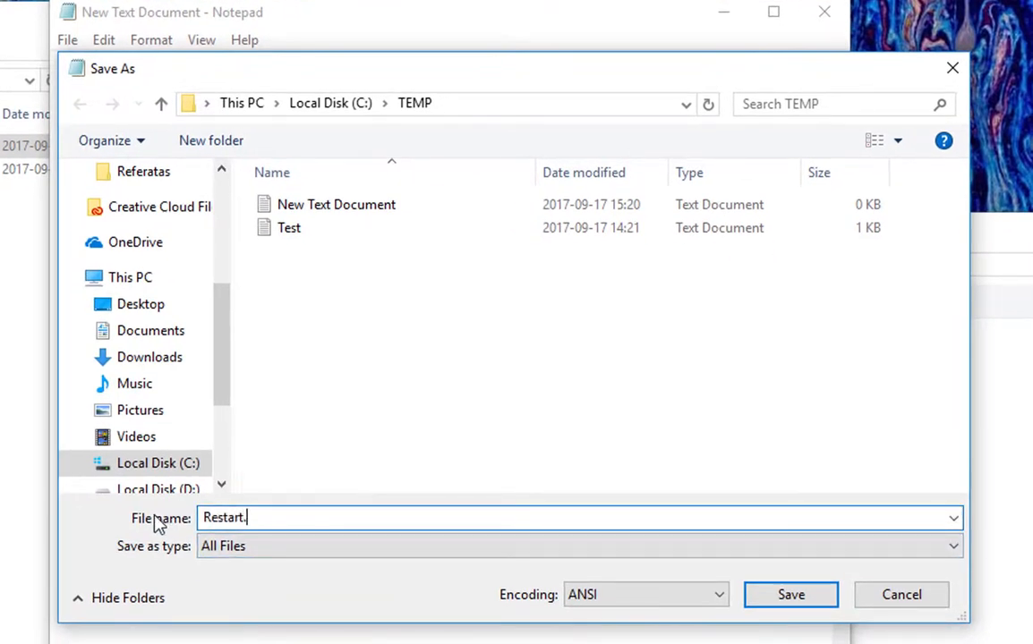
pyautogui.click(791, 595)
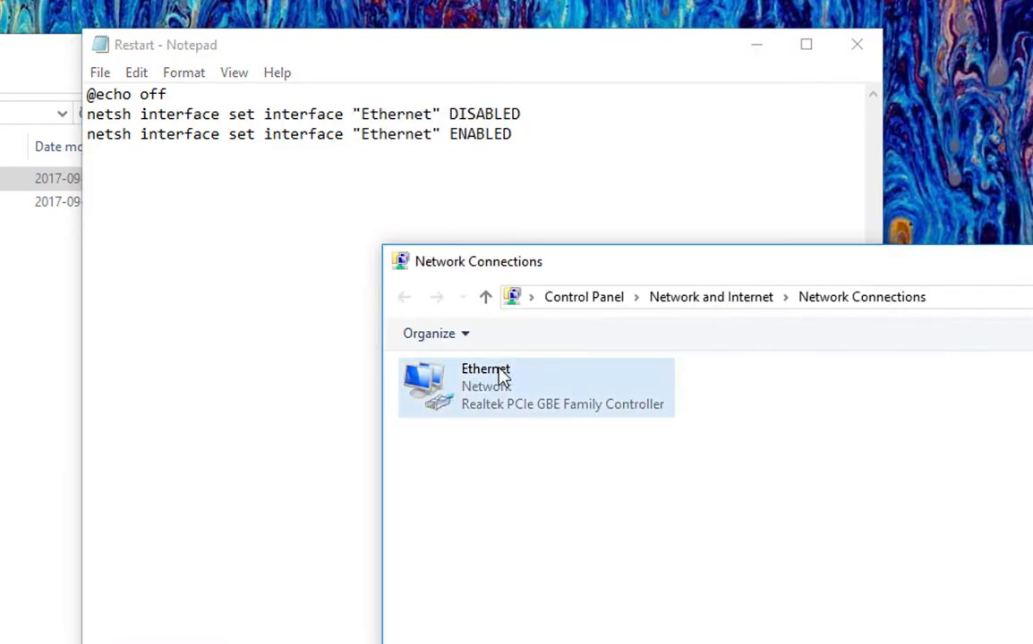
# Check the Ethernet adapter name against the netsh script, then close Notepad.
pyautogui.click(164, 45)
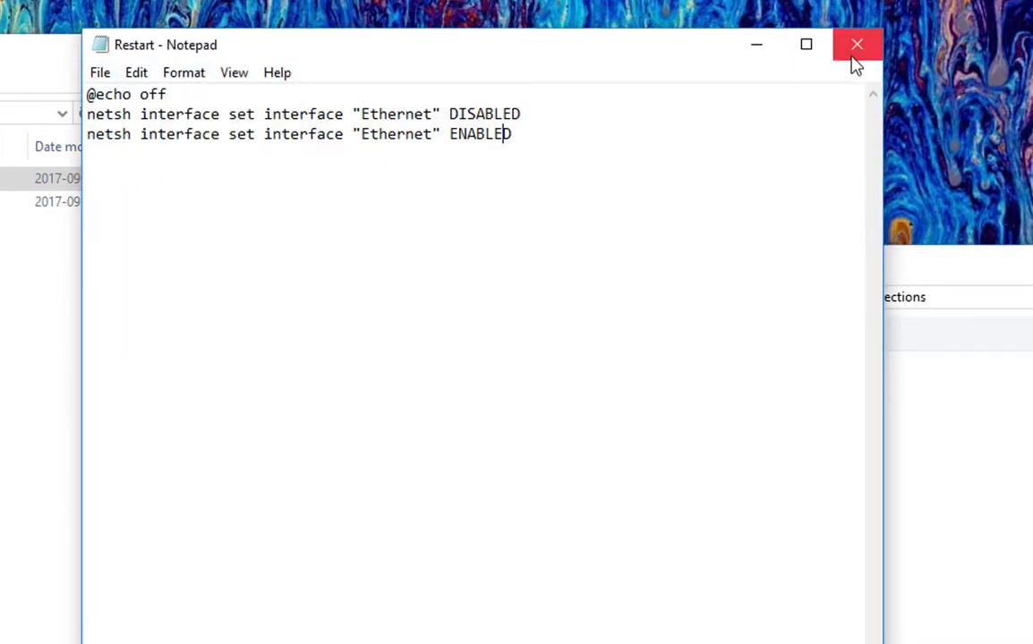
pyautogui.click(855, 43)
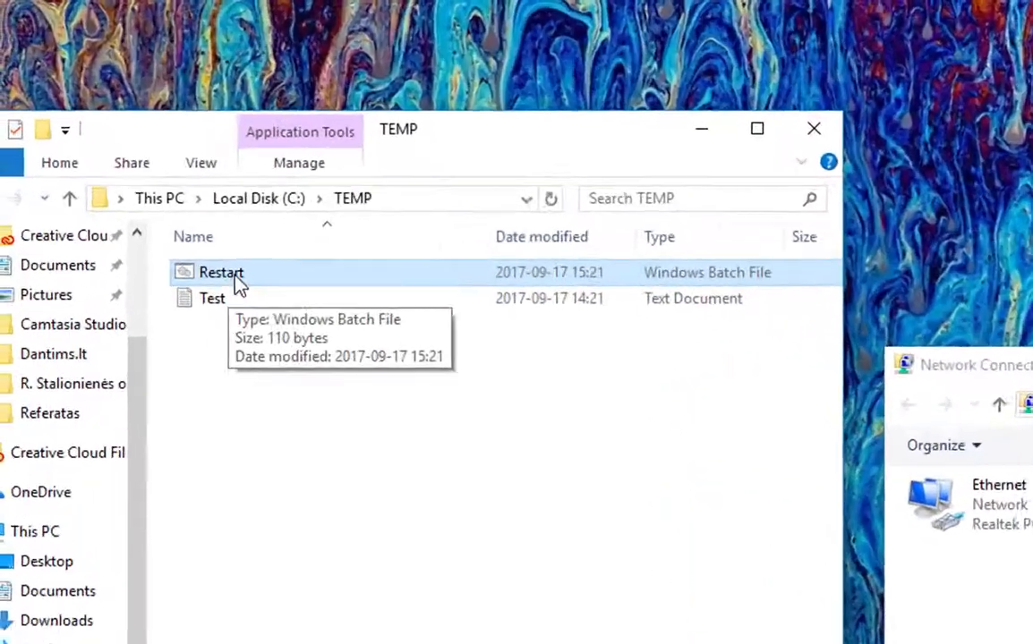
# Run Restart.bat as administrator so the Ethernet adapter is disabled and re-enabled.
pyautogui.rightClick(222, 272)
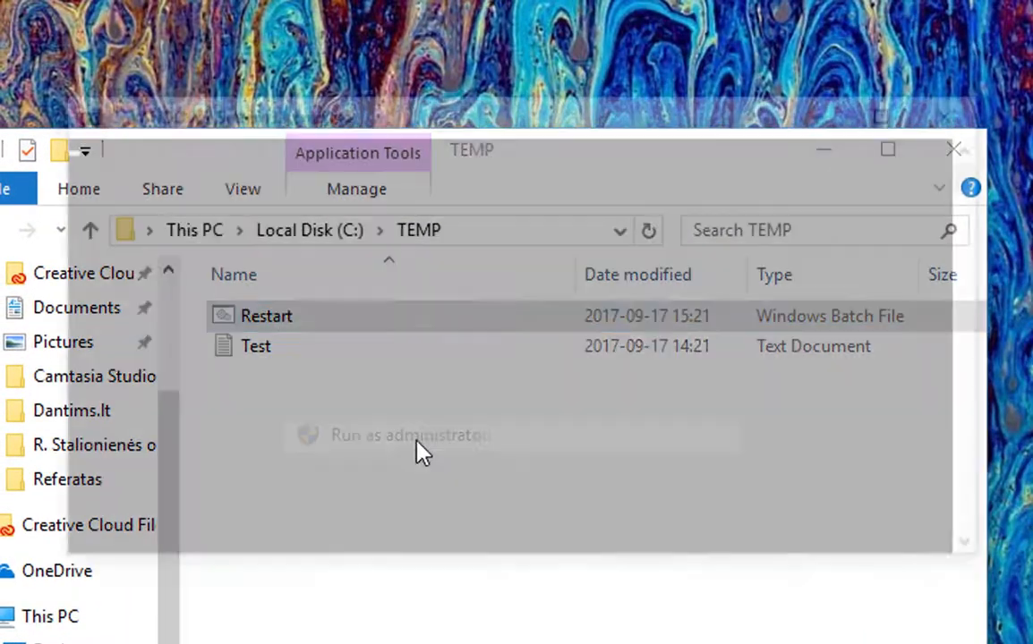
pyautogui.click(409, 435)
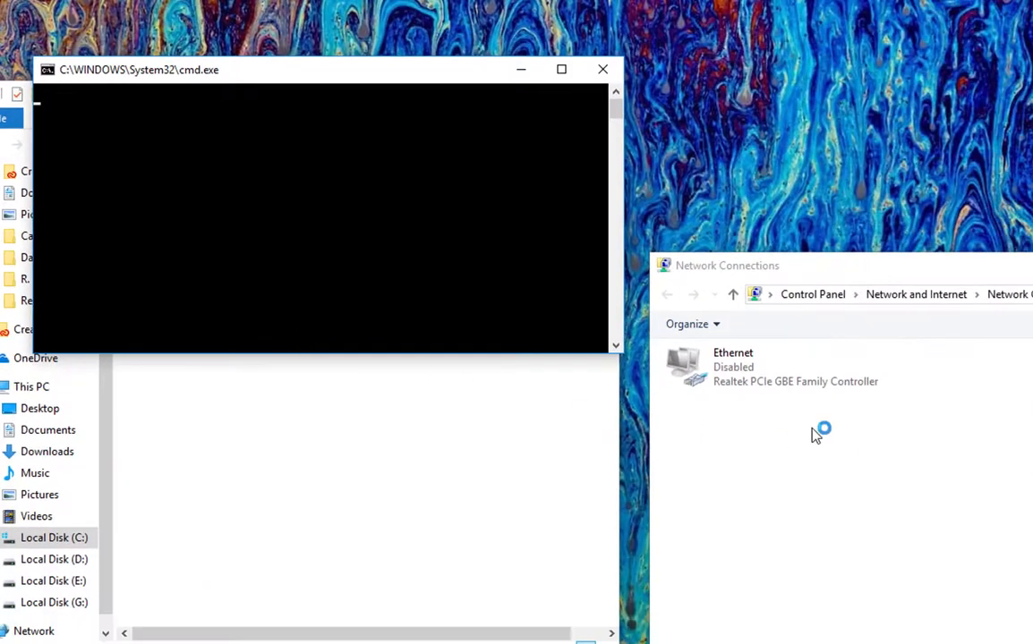
pyautogui.moveTo(281, 215)
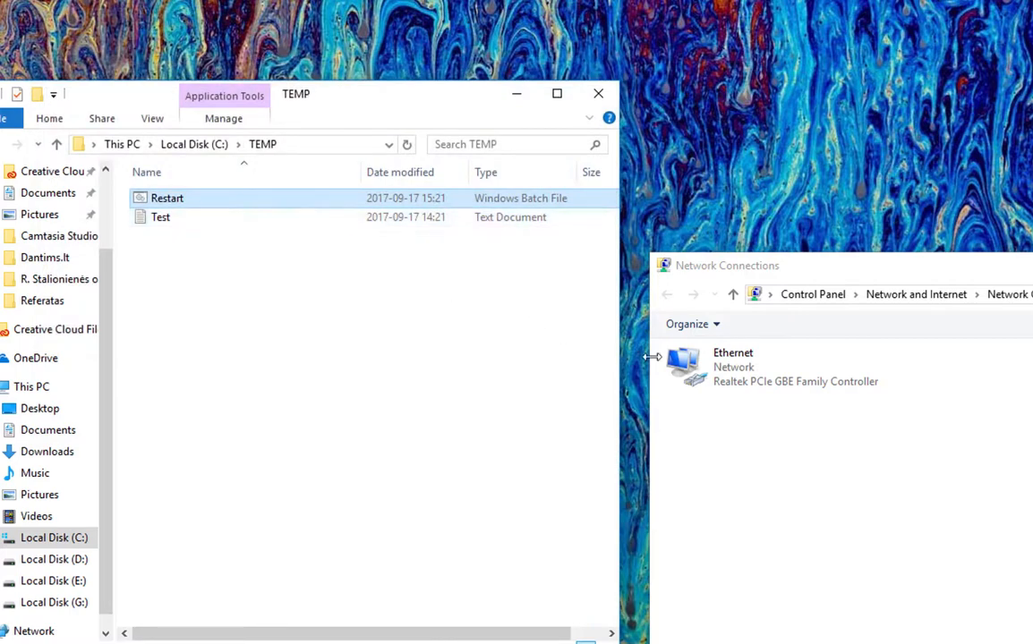
pyautogui.moveTo(760, 416)
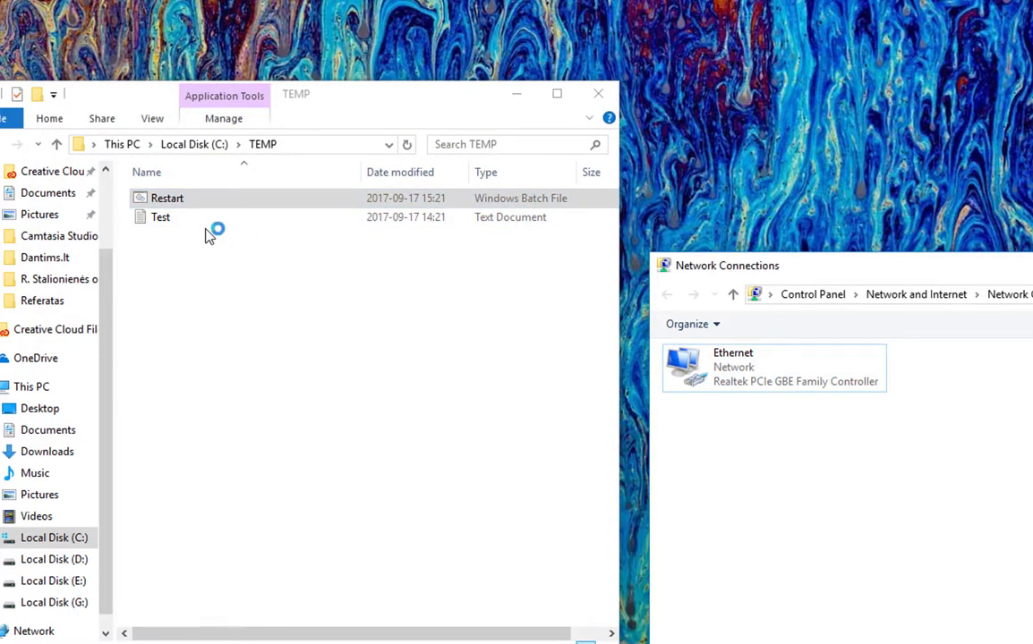
# Create 'Restart - Shortcut' beside Restart.bat in the TEMP folder.
pyautogui.click(167, 197)
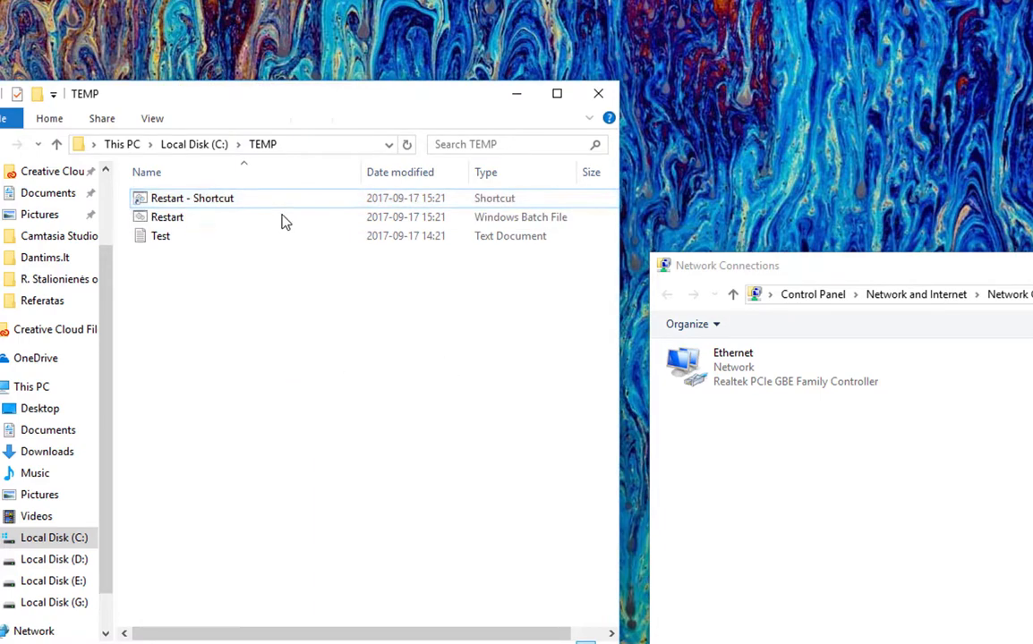
pyautogui.moveTo(192, 196)
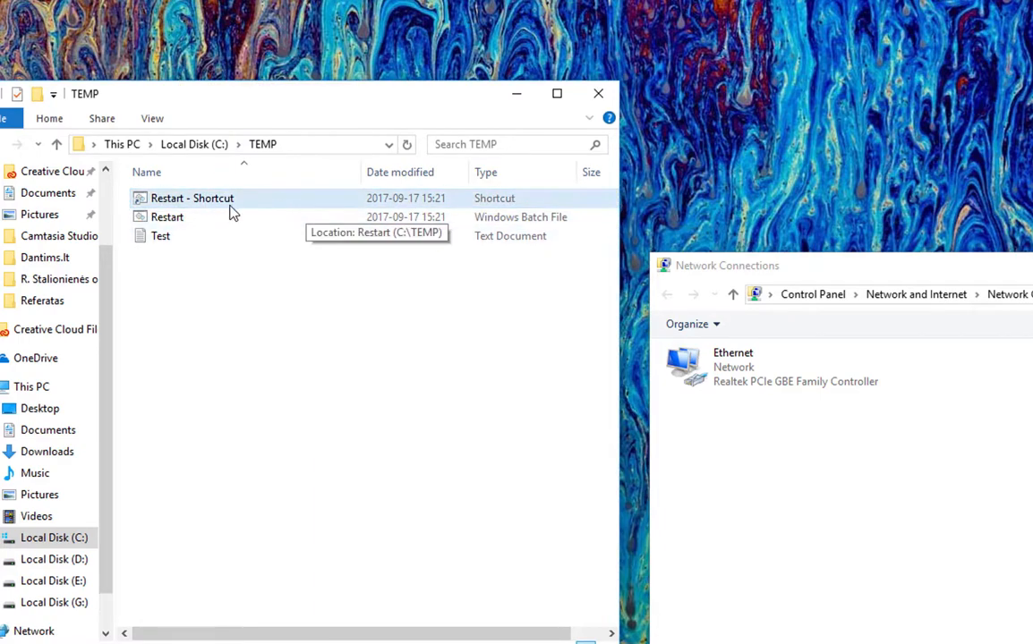
pyautogui.click(191, 197)
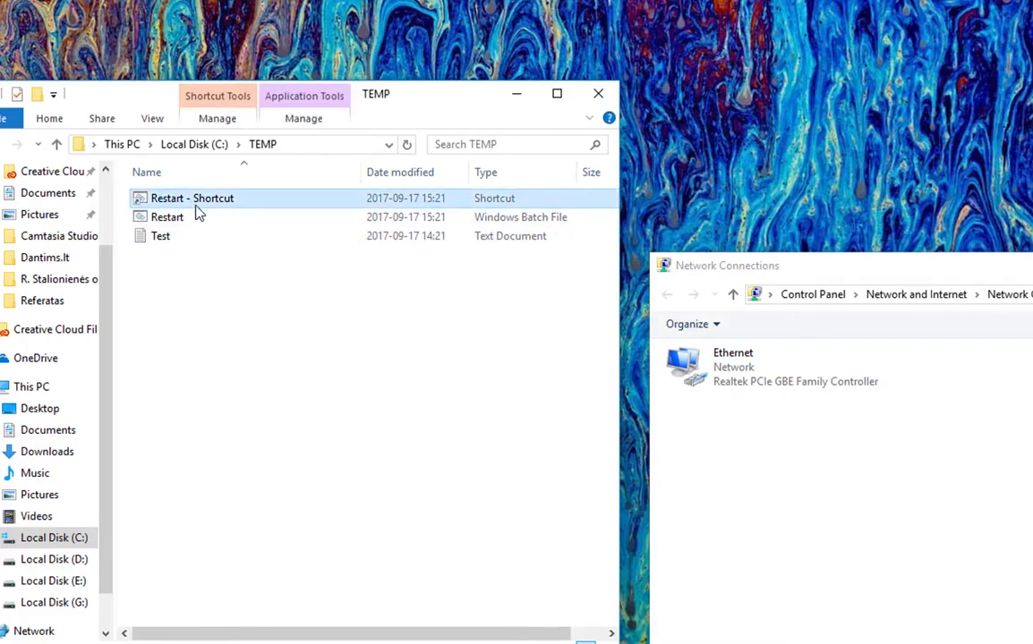
pyautogui.moveTo(240, 208)
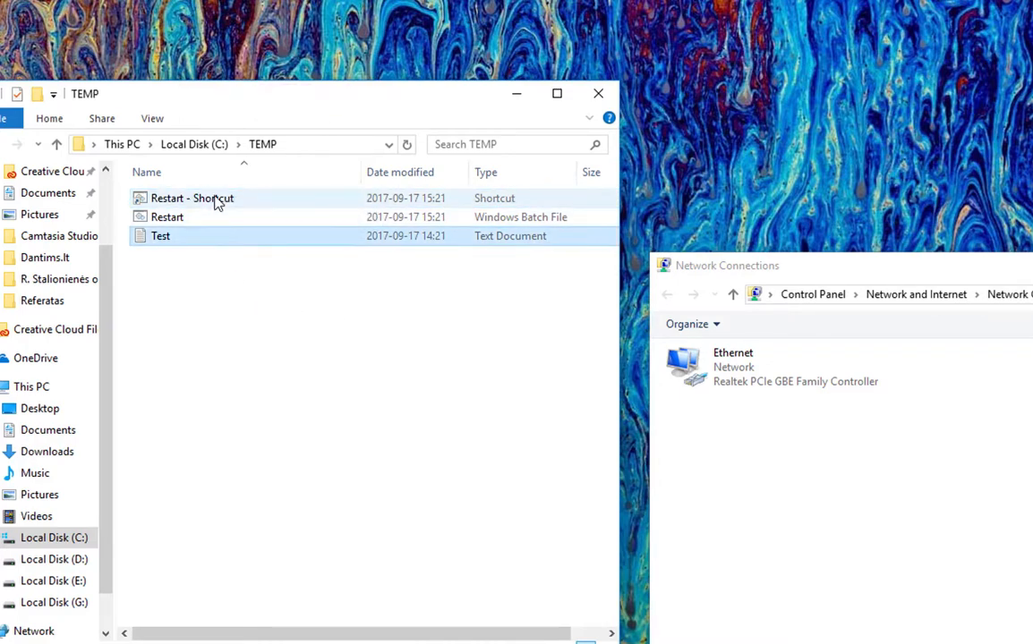
pyautogui.doubleClick(191, 197)
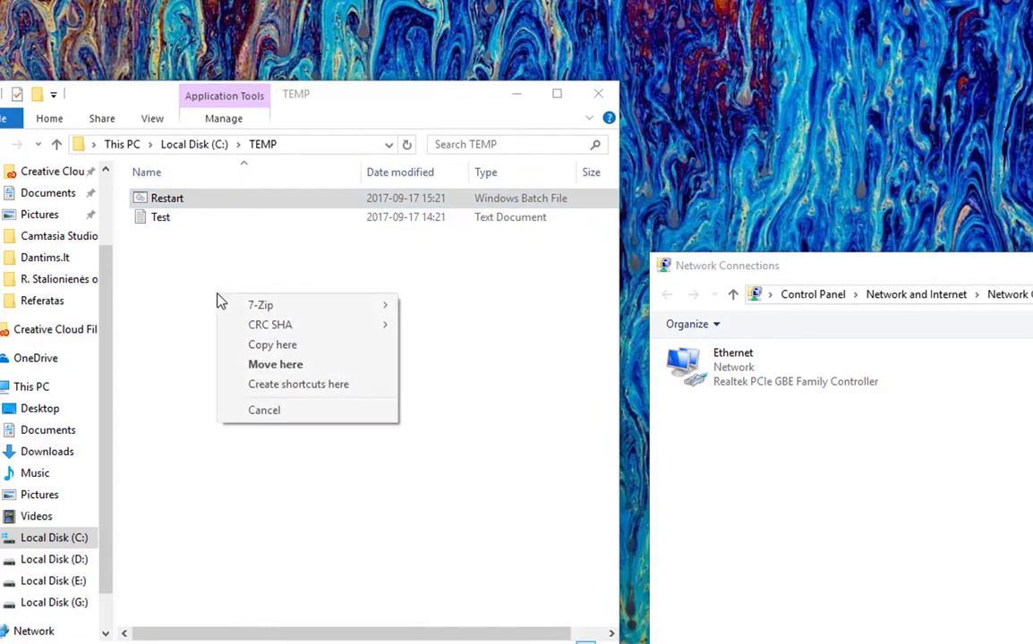
pyautogui.click(297, 383)
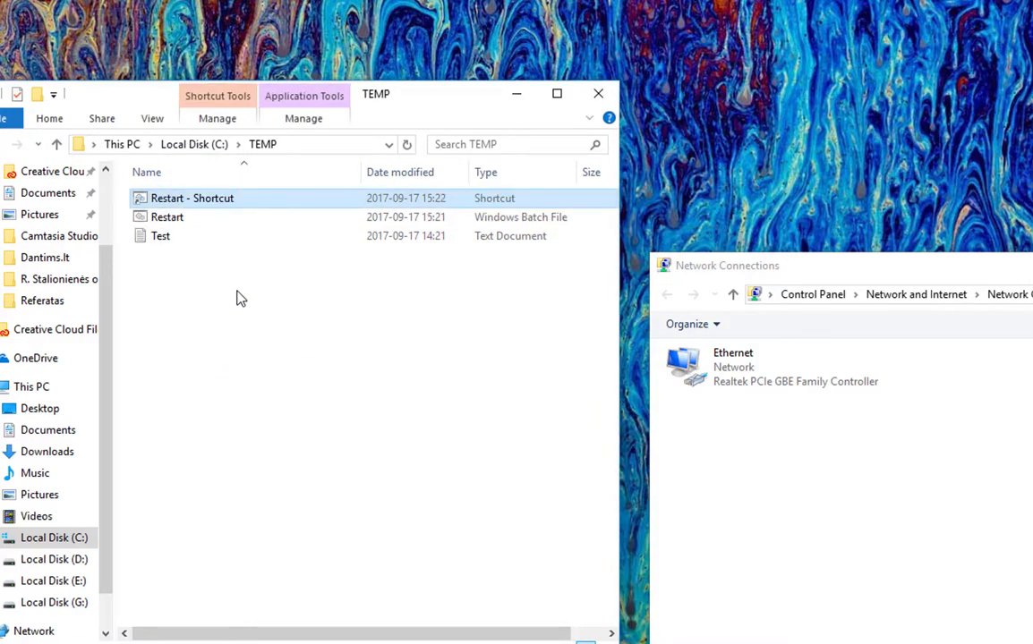
# In Restart - Shortcut's Advanced properties, tick Run as administrator and confirm.
pyautogui.rightClick(191, 196)
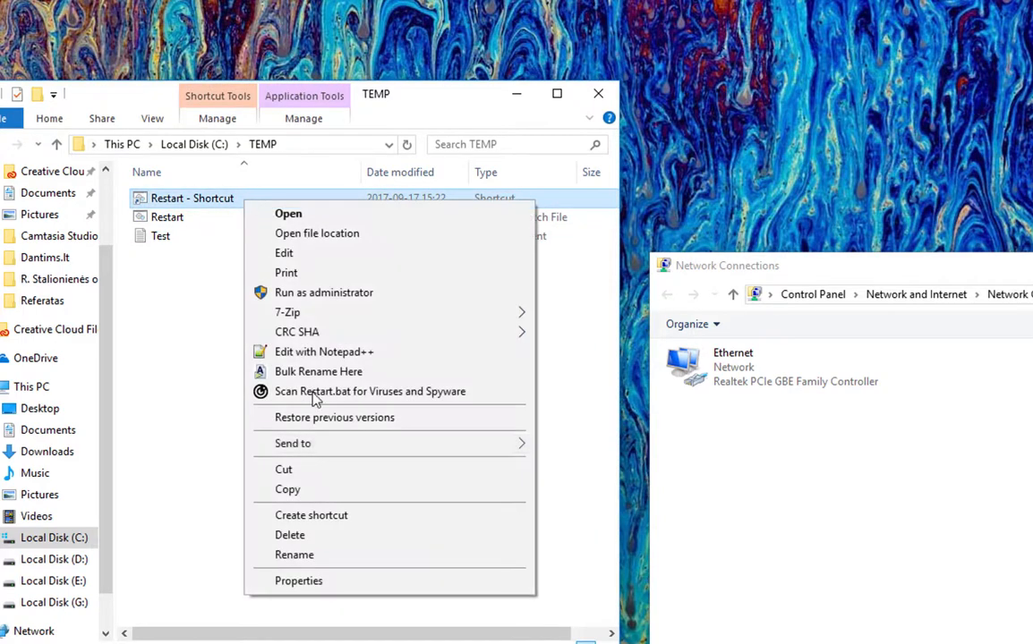
pyautogui.click(298, 580)
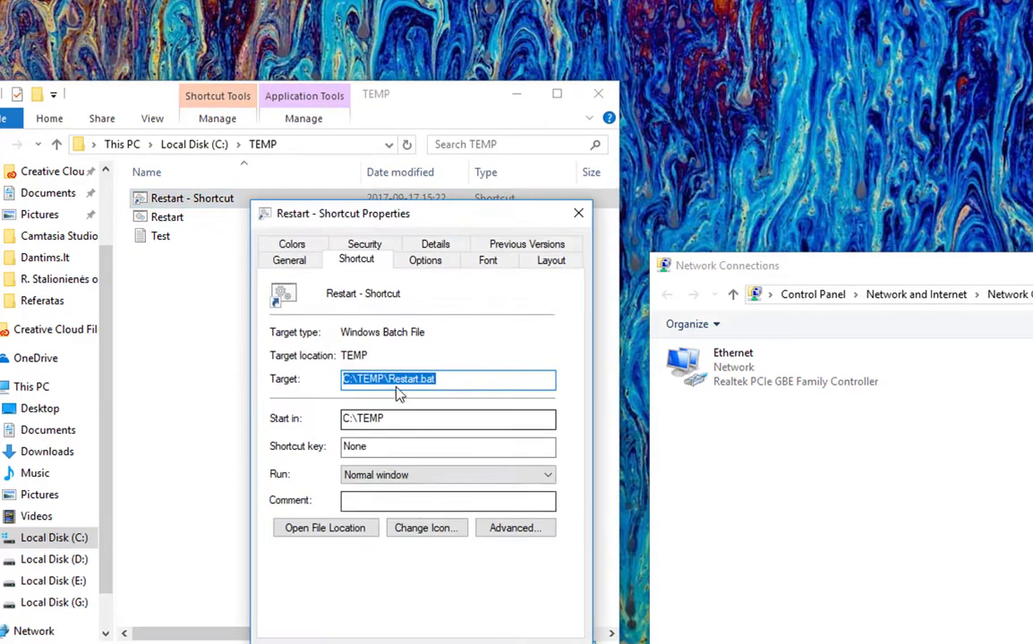
pyautogui.click(516, 528)
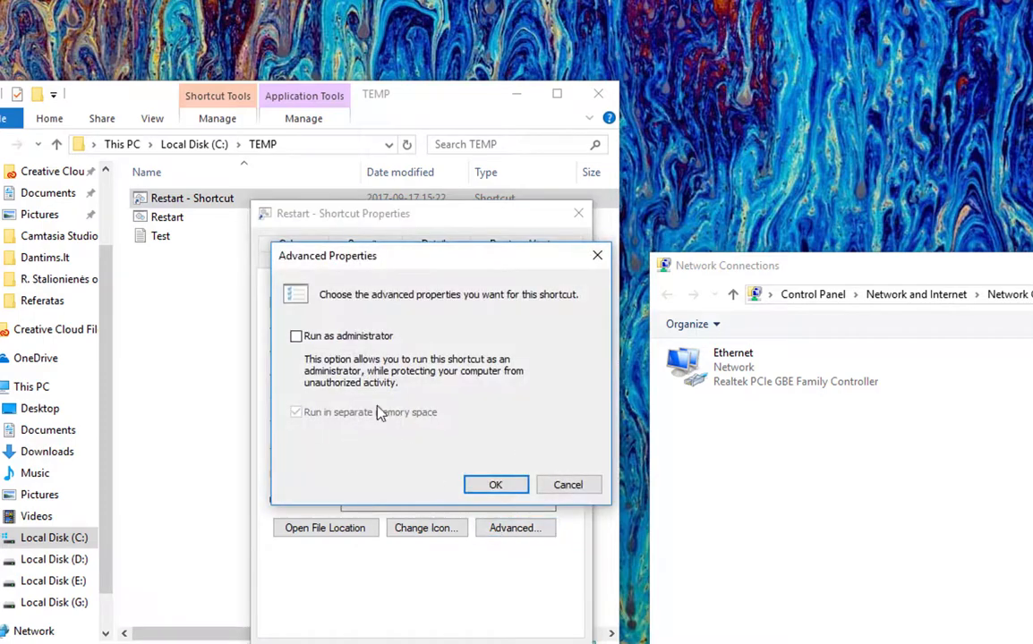
pyautogui.click(494, 483)
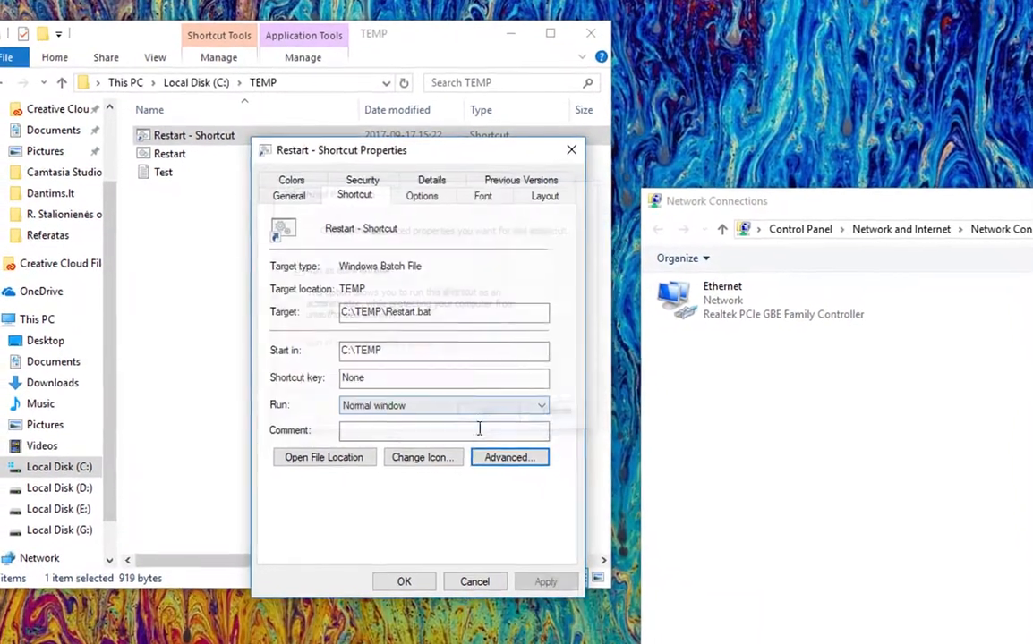
pyautogui.click(475, 582)
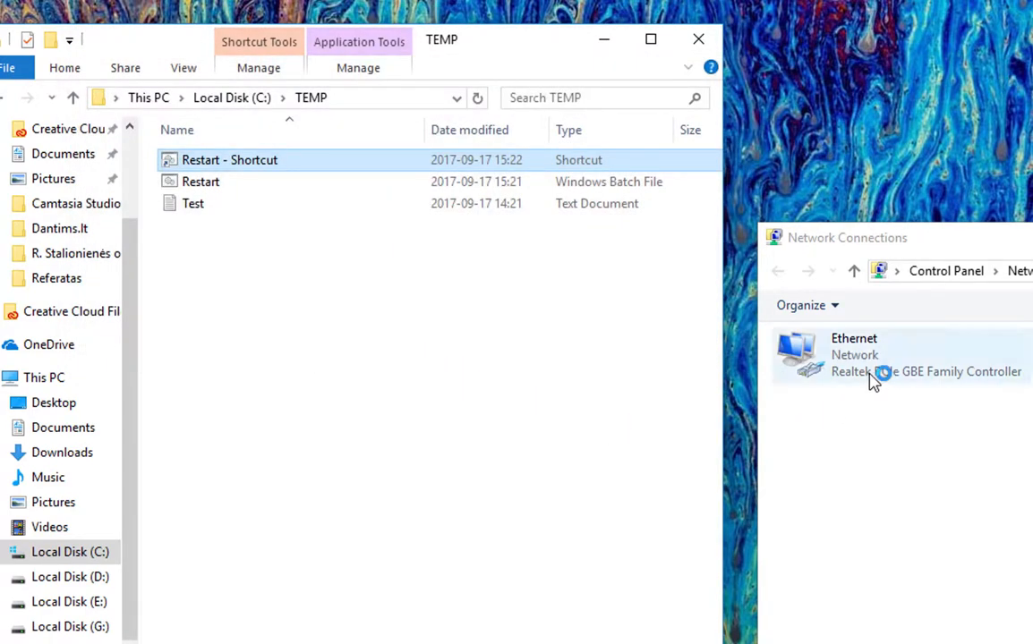
pyautogui.moveTo(1000, 453)
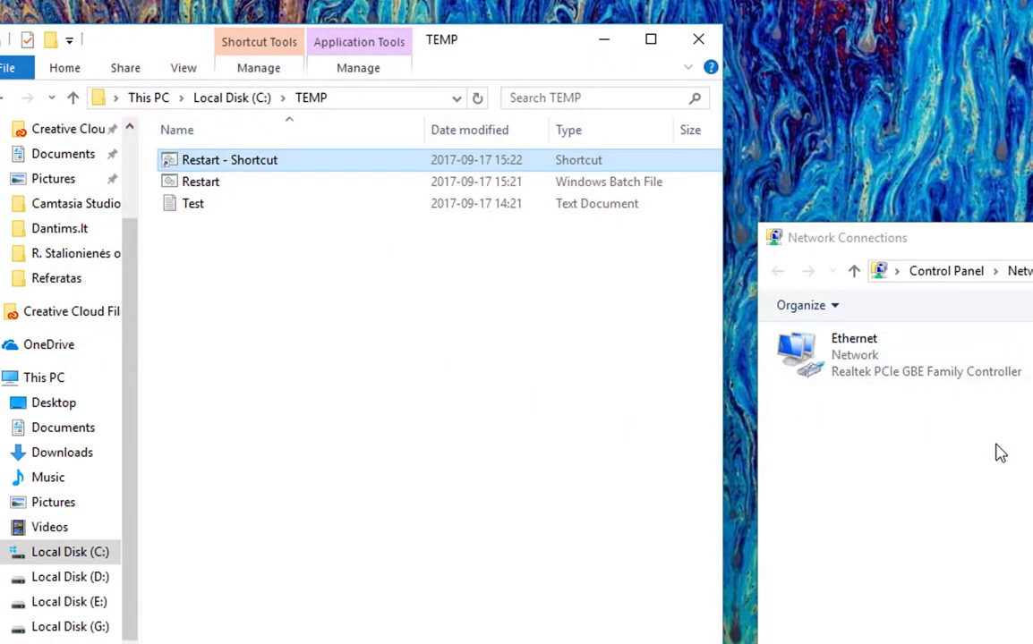